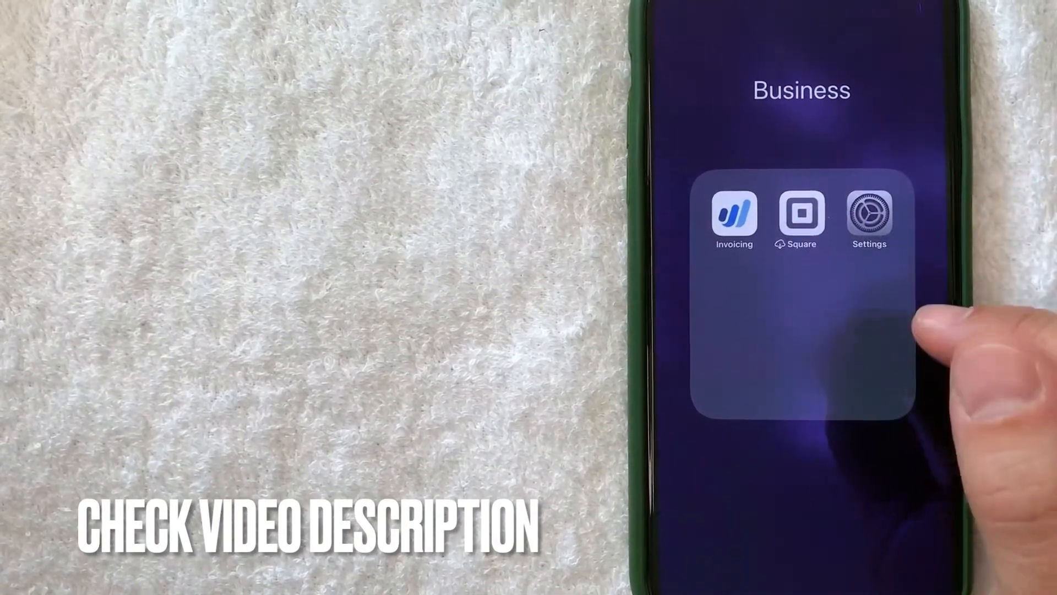
Launch Settings from the Business folder on the home screen.
{"action": "left_click", "coordinate": [869, 211]}
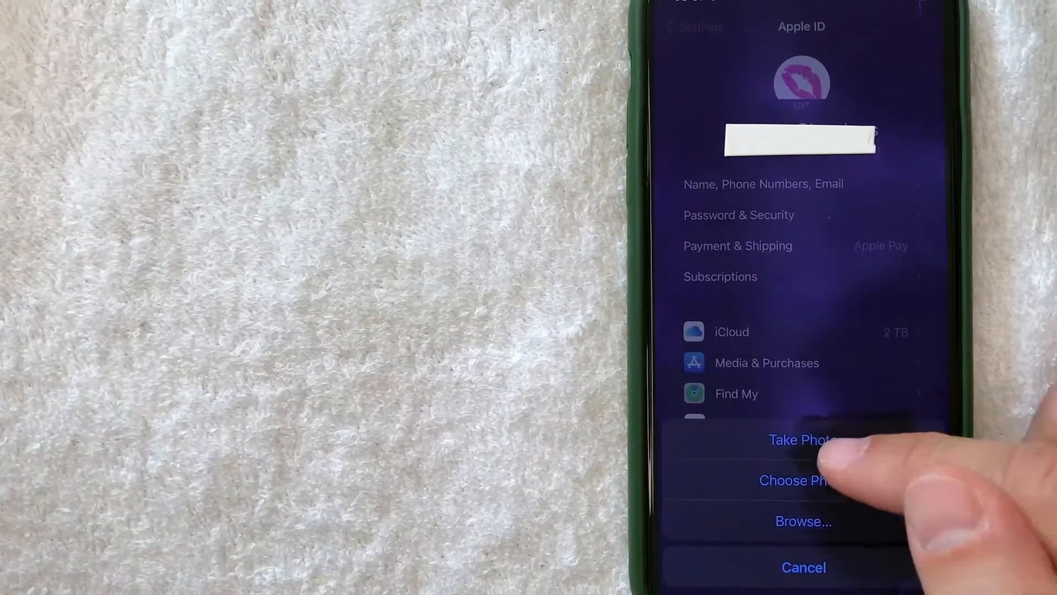
Choose the photo library as the source for the new Apple ID picture.
{"action": "left_click", "coordinate": [803, 481]}
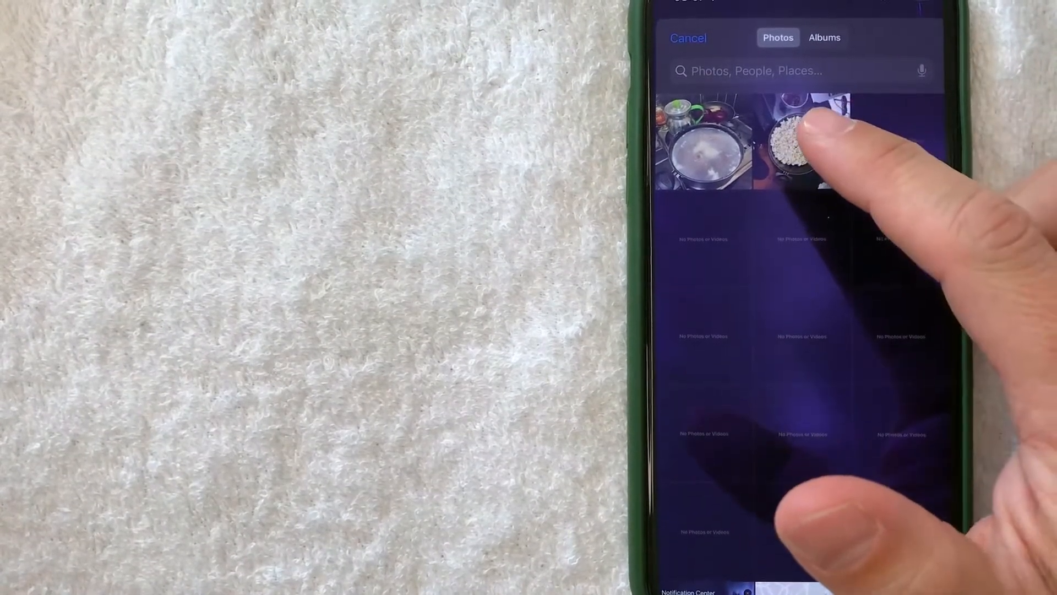
Select the popcorn bowl photo and frame it in the circular crop.
{"action": "left_click", "coordinate": [799, 142]}
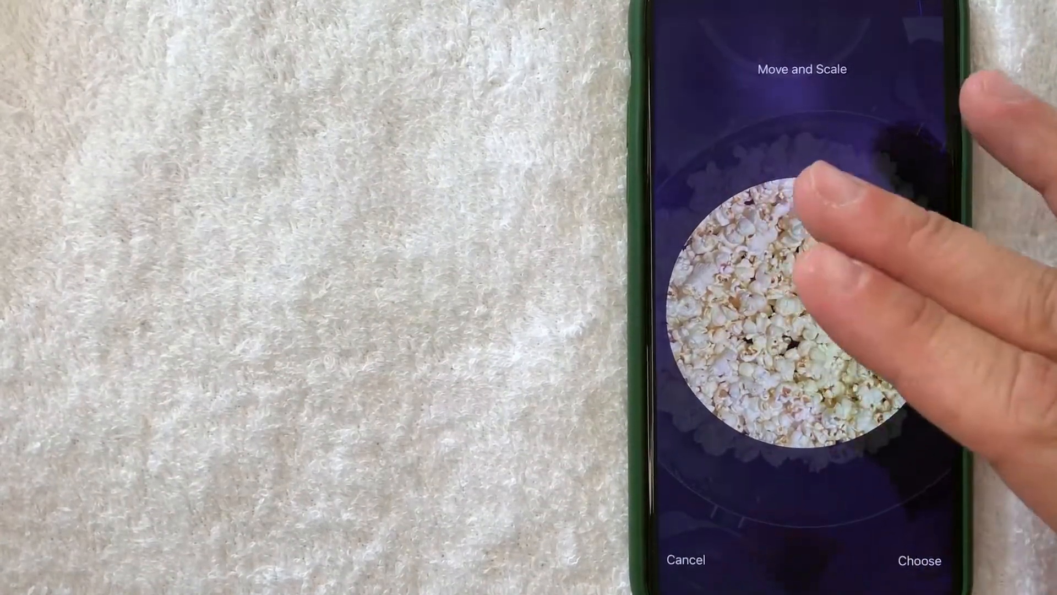
Confirm the cropped popcorn photo as the Apple ID profile picture.
{"action": "left_click", "coordinate": [918, 561]}
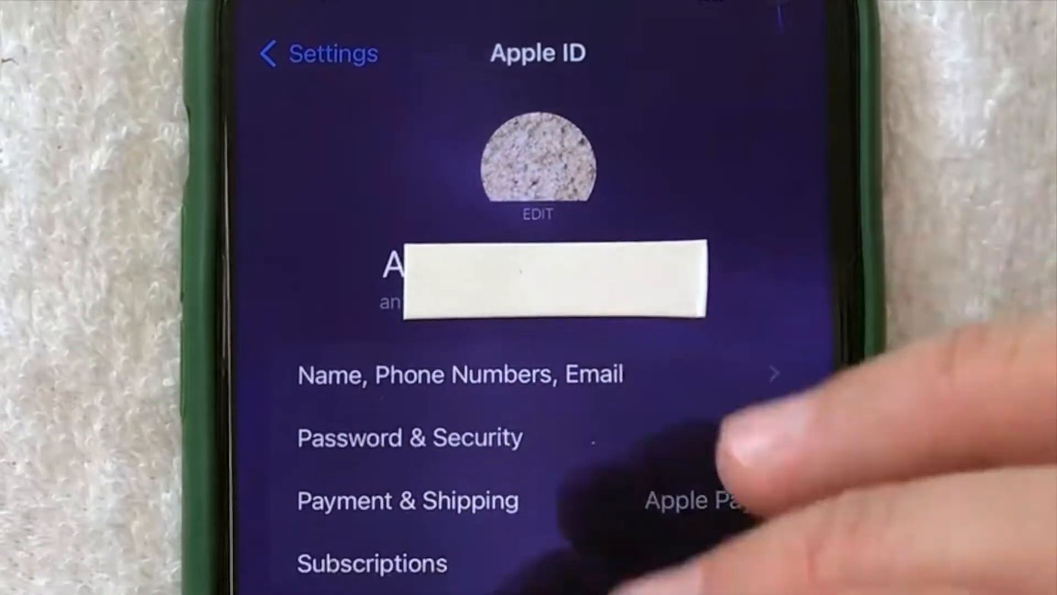
{"action": "scroll", "scroll_direction": "down", "scroll_amount": 3}
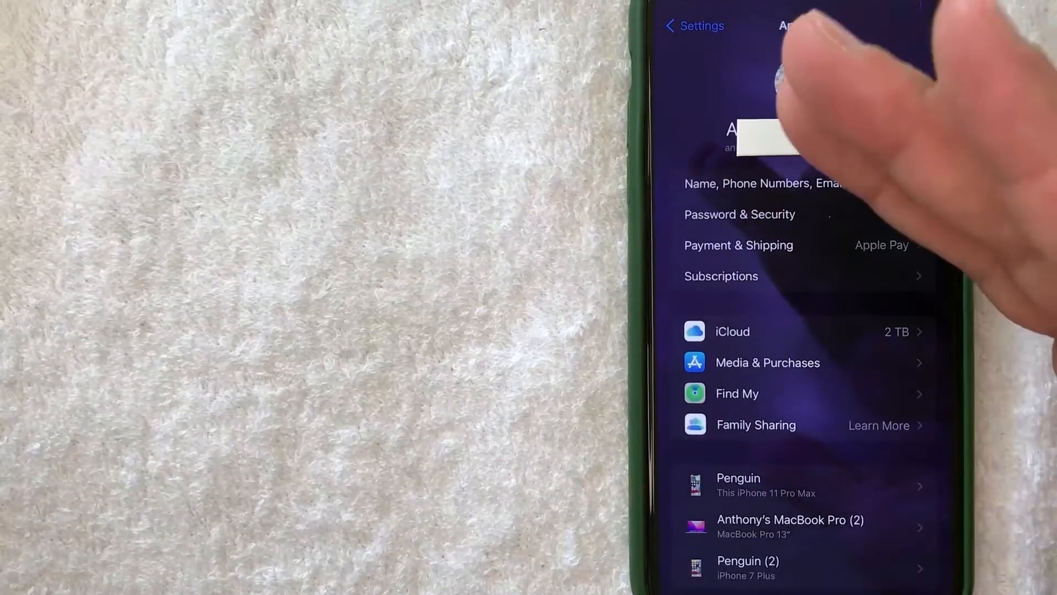